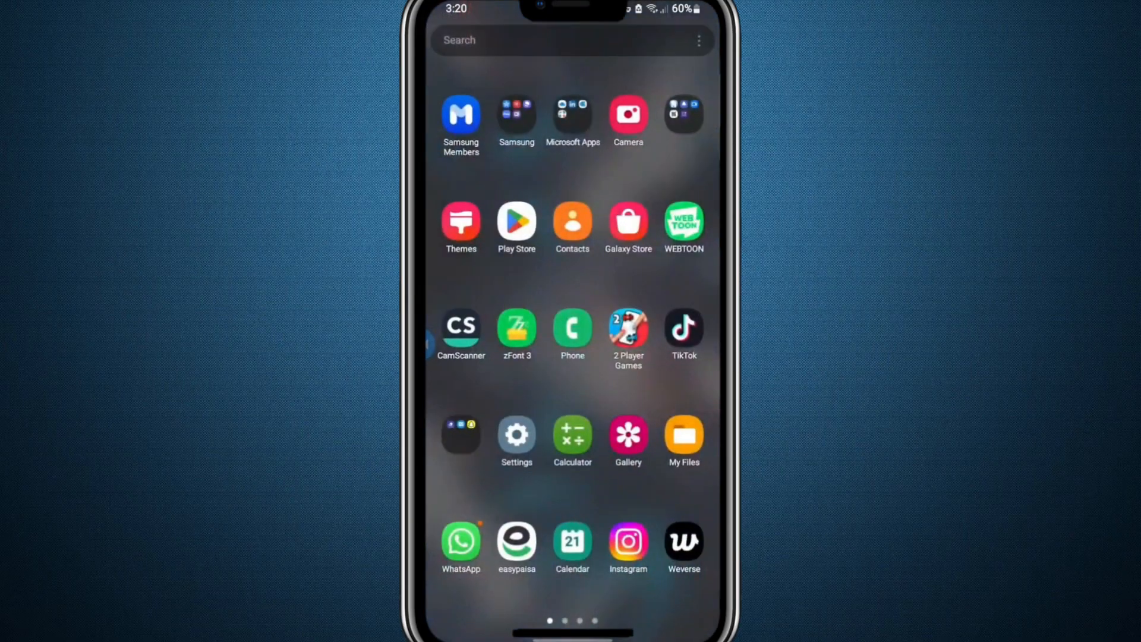
Step: Open Samsung Settings from the app drawer and scroll its main list toward Apps
{"action": "left_click", "coordinate": [516, 433]}
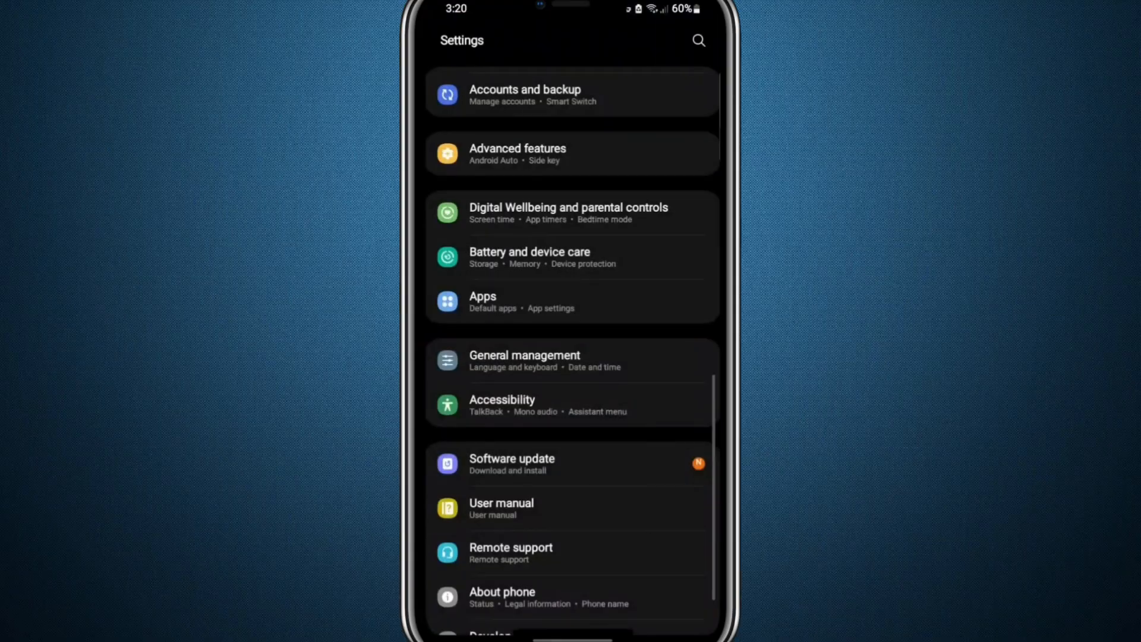
{"action": "scroll", "scroll_direction": "up", "scroll_amount": 3}
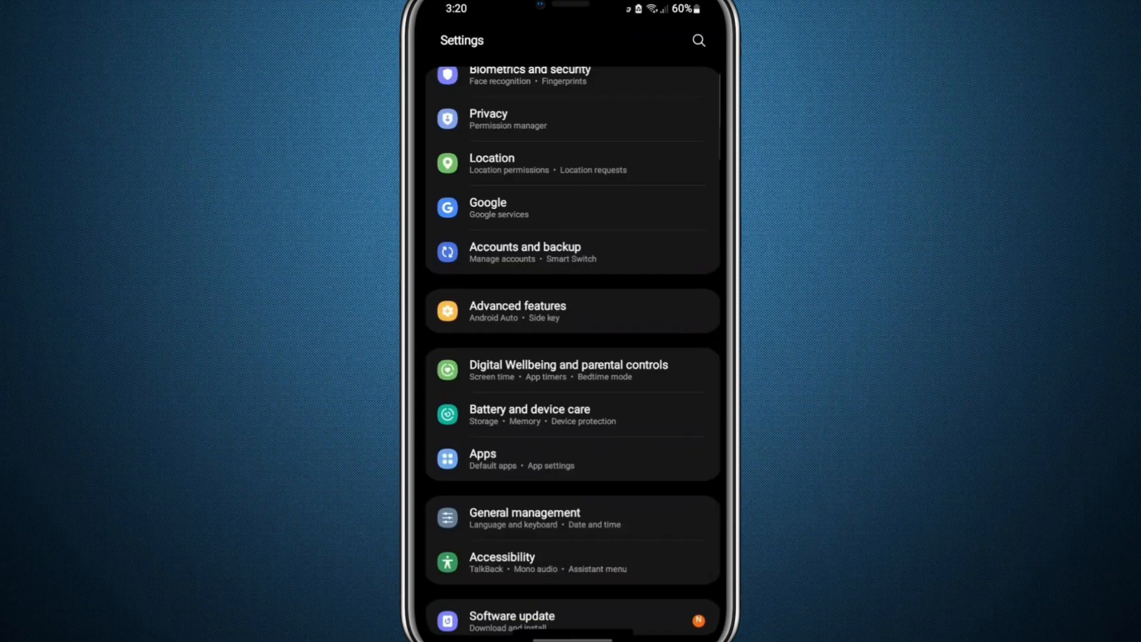
Step: Toggle Allow background data usage for 1.1.1.1 under Mobile data, returning to App info
{"action": "left_click", "coordinate": [483, 457]}
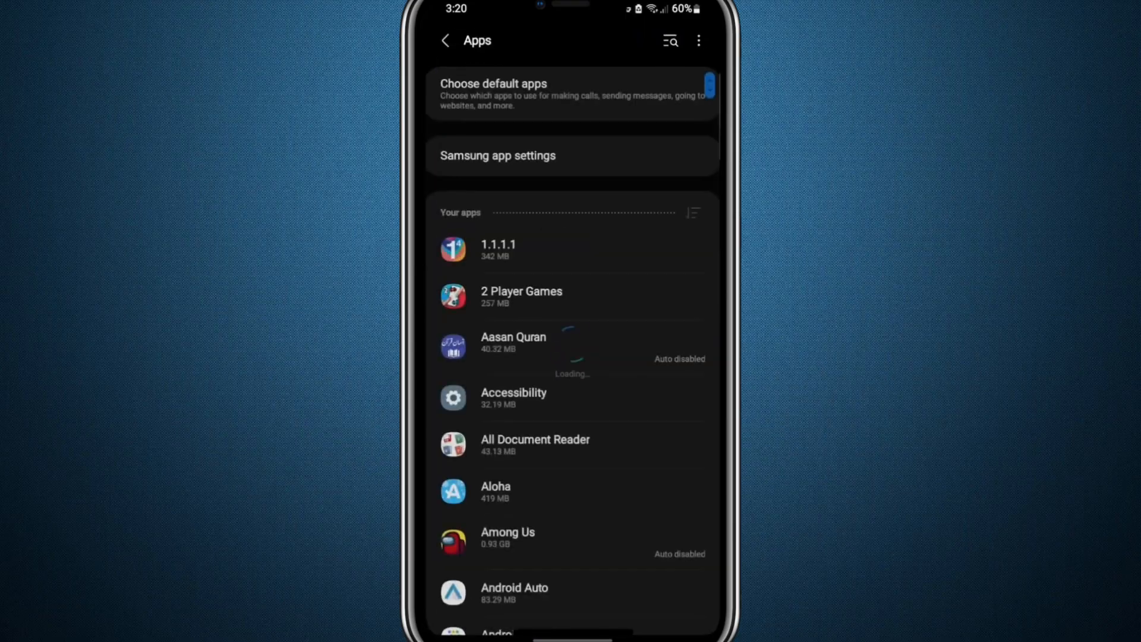
{"action": "scroll", "scroll_direction": "down", "scroll_amount": 3}
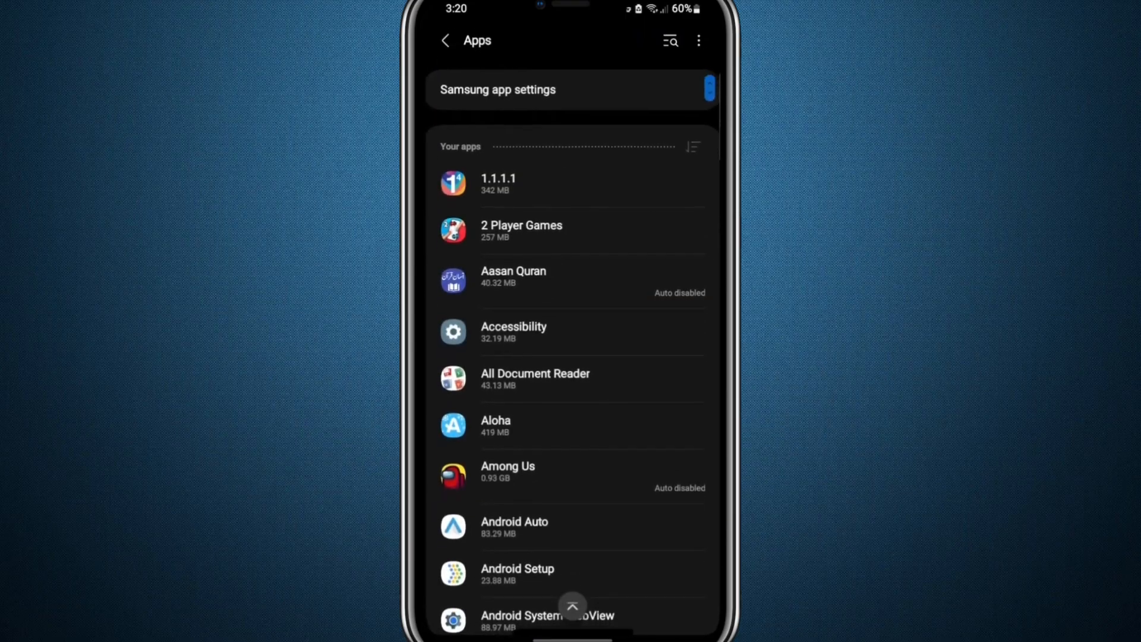
{"action": "scroll", "scroll_direction": "down", "scroll_amount": 3}
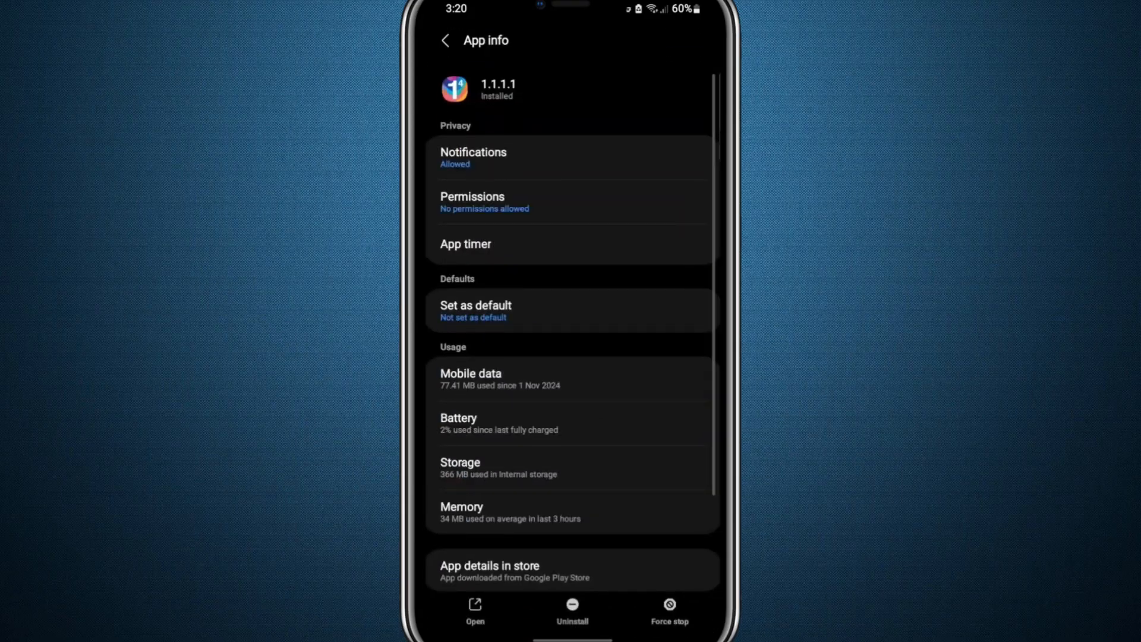
{"action": "left_click", "coordinate": [495, 378]}
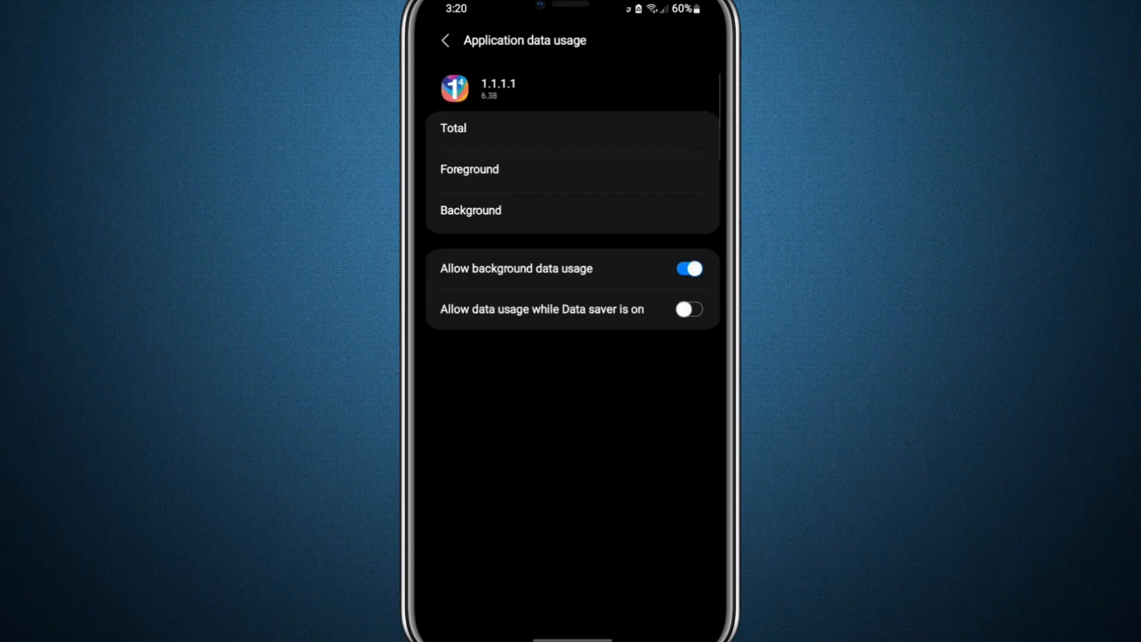
{"action": "left_click", "coordinate": [689, 268]}
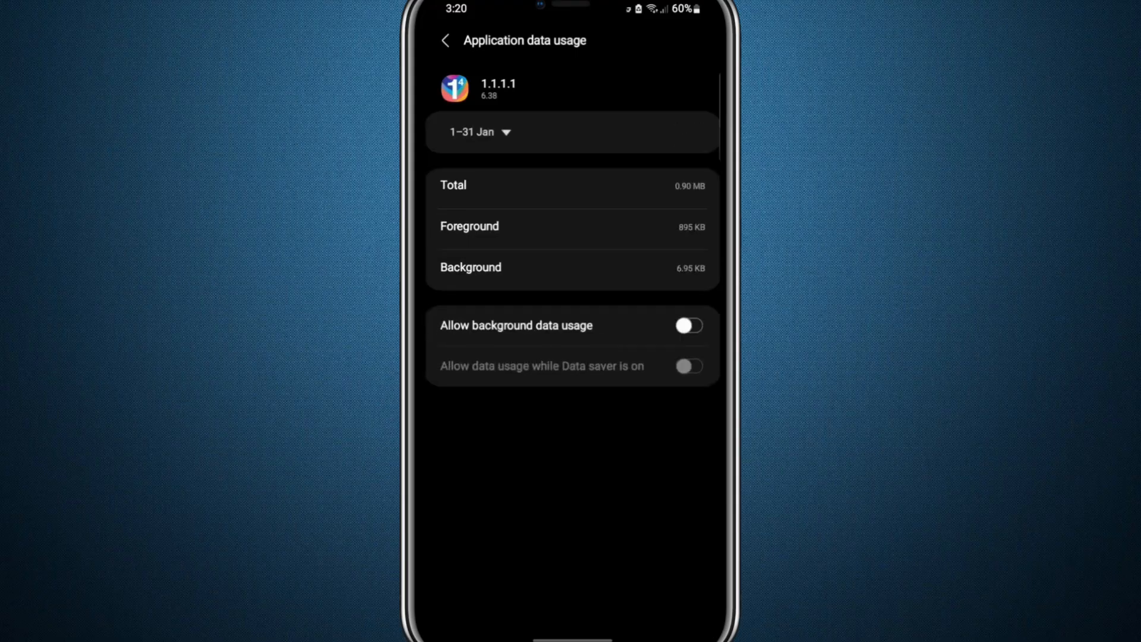
{"action": "left_click", "coordinate": [445, 41]}
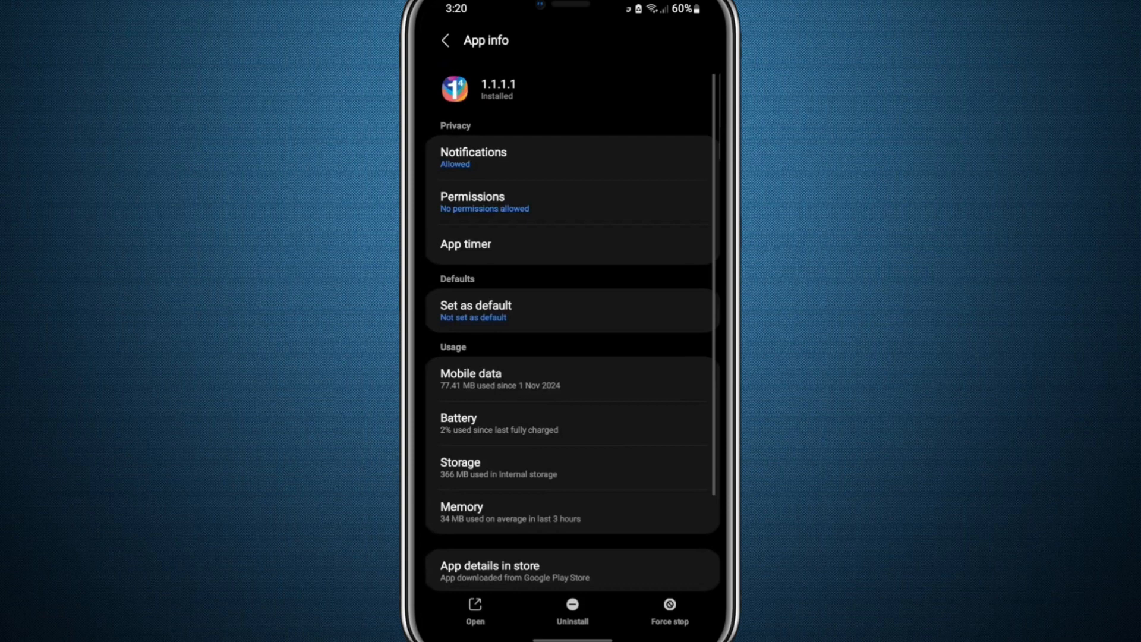
Step: Clear 1.1.1.1's cache and data in Storage so both read 0 B
{"action": "left_click", "coordinate": [572, 467]}
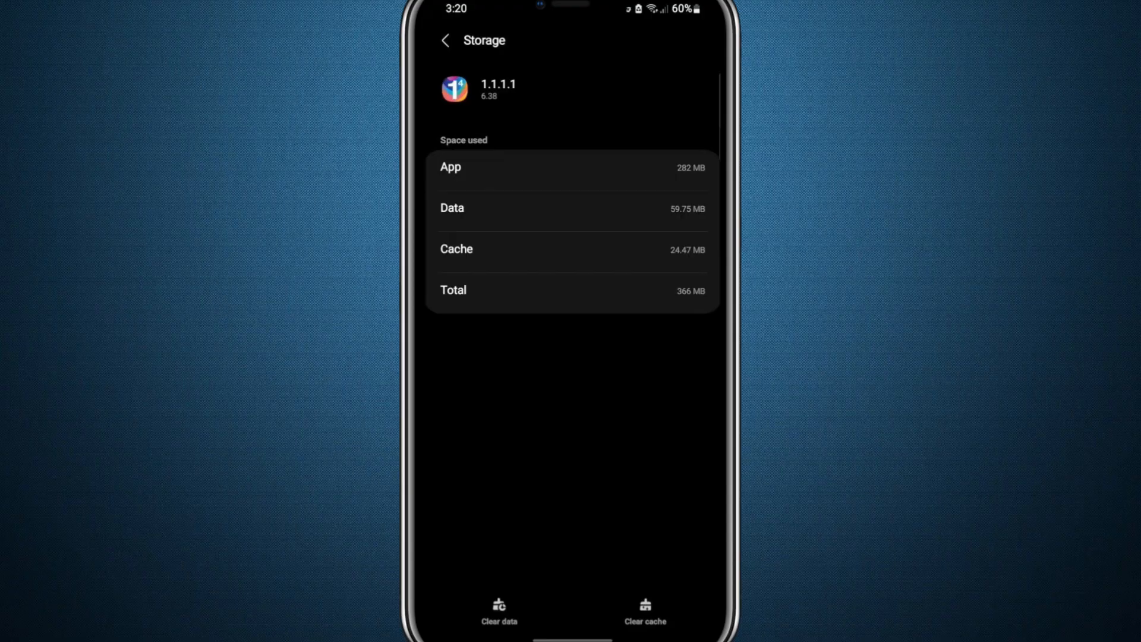
{"action": "left_click", "coordinate": [645, 611]}
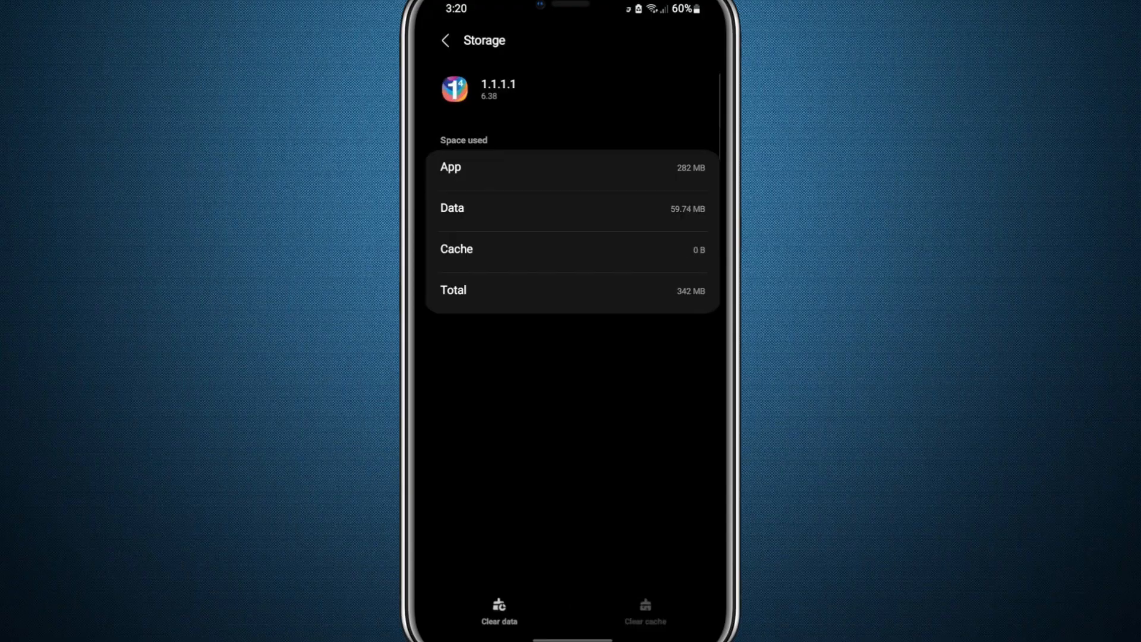
{"action": "left_click", "coordinate": [492, 611]}
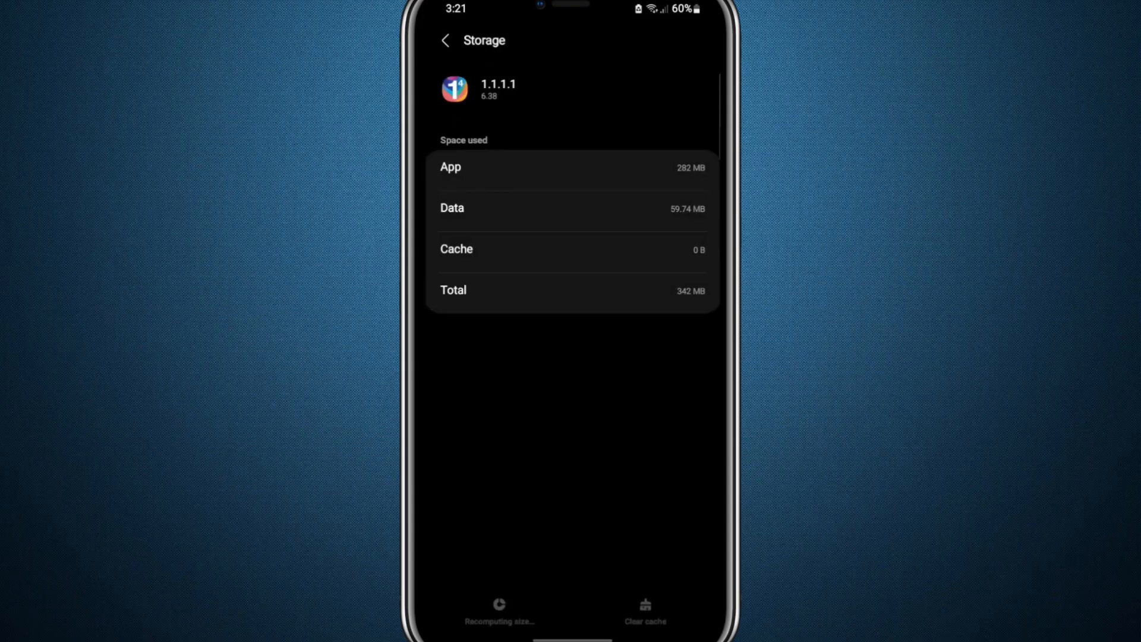
{"action": "left_click", "coordinate": [499, 612]}
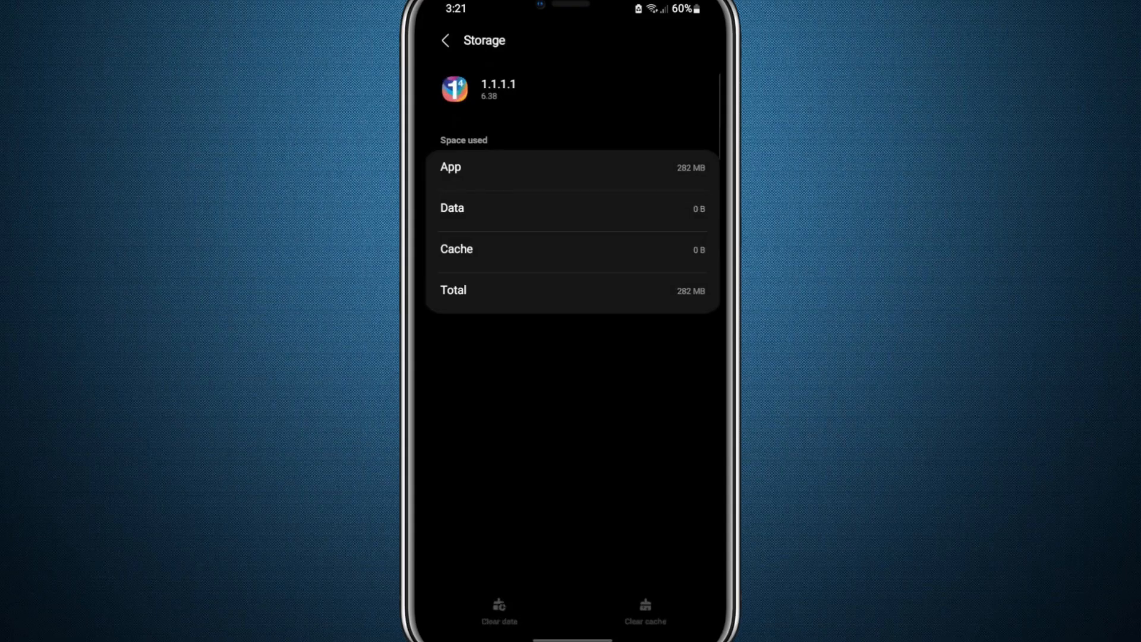
{"action": "left_click", "coordinate": [444, 40]}
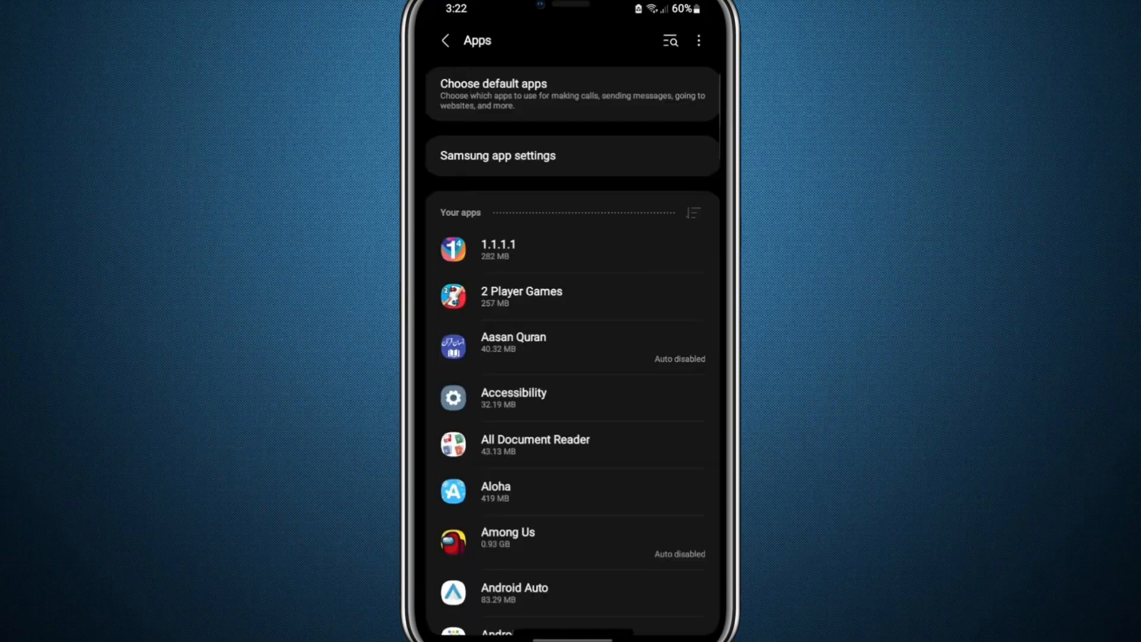
Step: Show system apps, search 'network', and open NetworkDiagnostic's storage details
{"action": "left_click", "coordinate": [694, 211]}
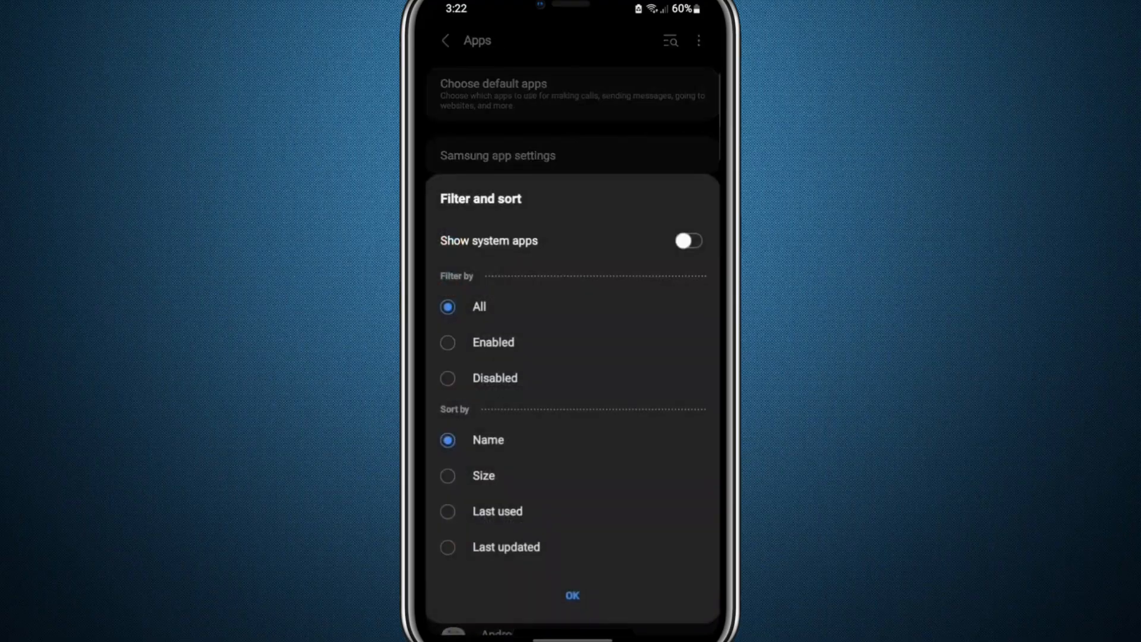
{"action": "left_click", "coordinate": [572, 595]}
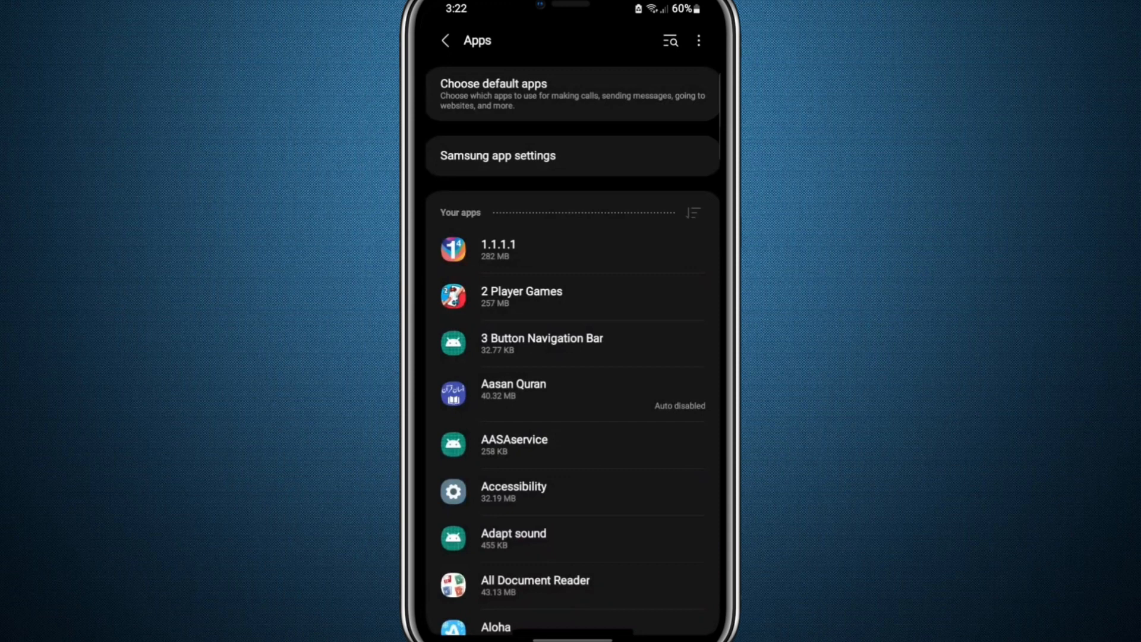
{"action": "scroll", "scroll_direction": "down", "scroll_amount": 3}
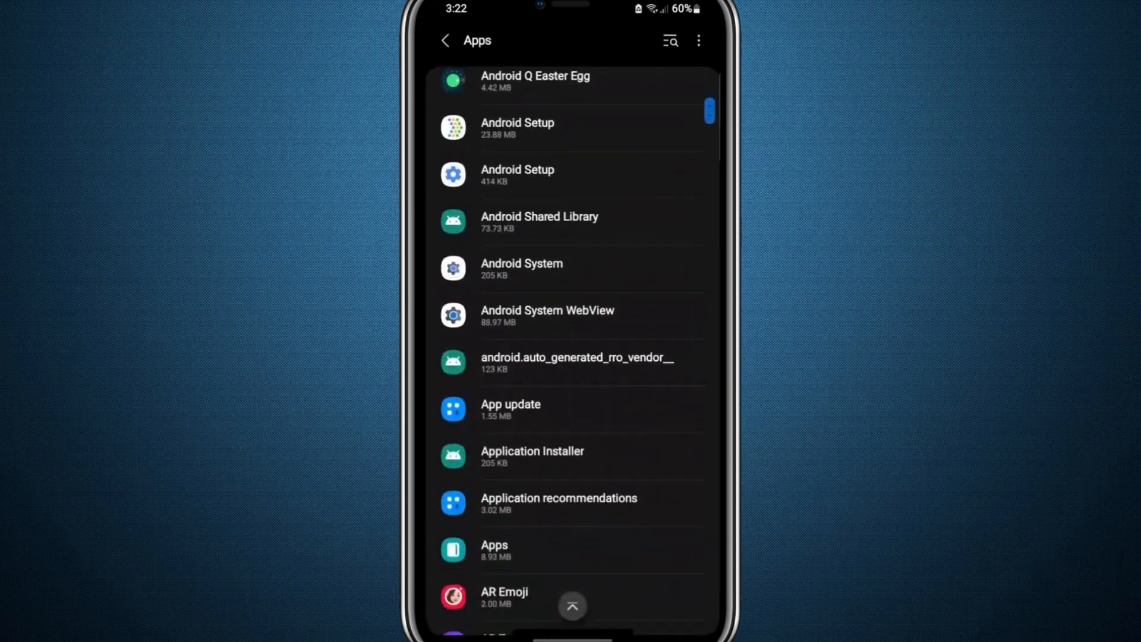
{"action": "type", "text": "network"}
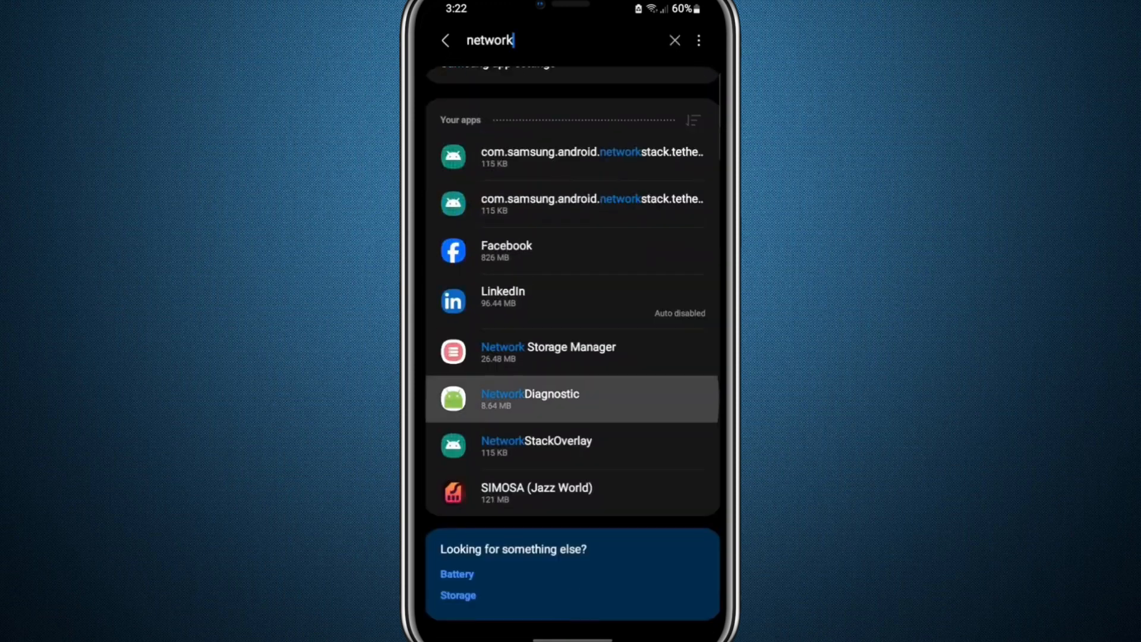
{"action": "left_click", "coordinate": [530, 399]}
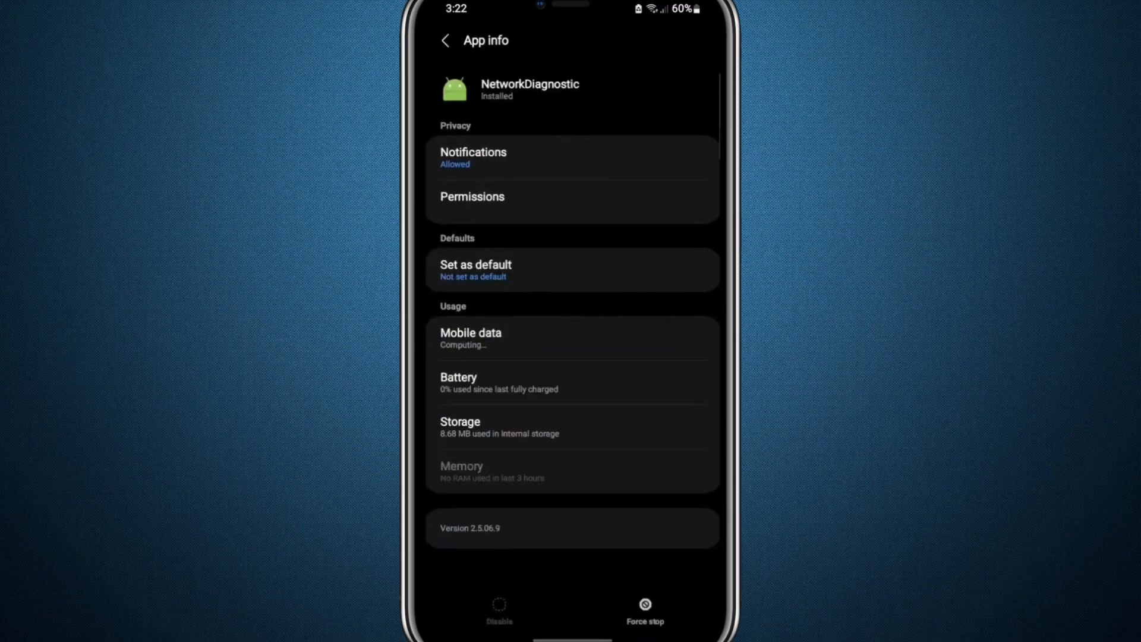
{"action": "left_click", "coordinate": [484, 422]}
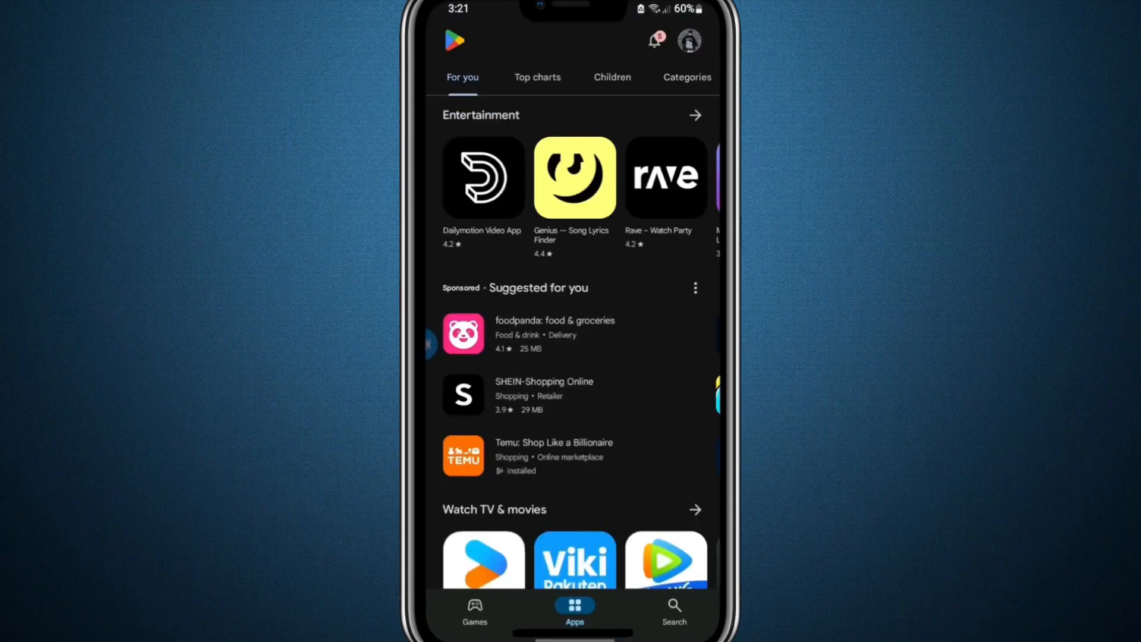
Step: Leave the Play Store and bring up the power menu with Restart
{"action": "left_click", "coordinate": [674, 607]}
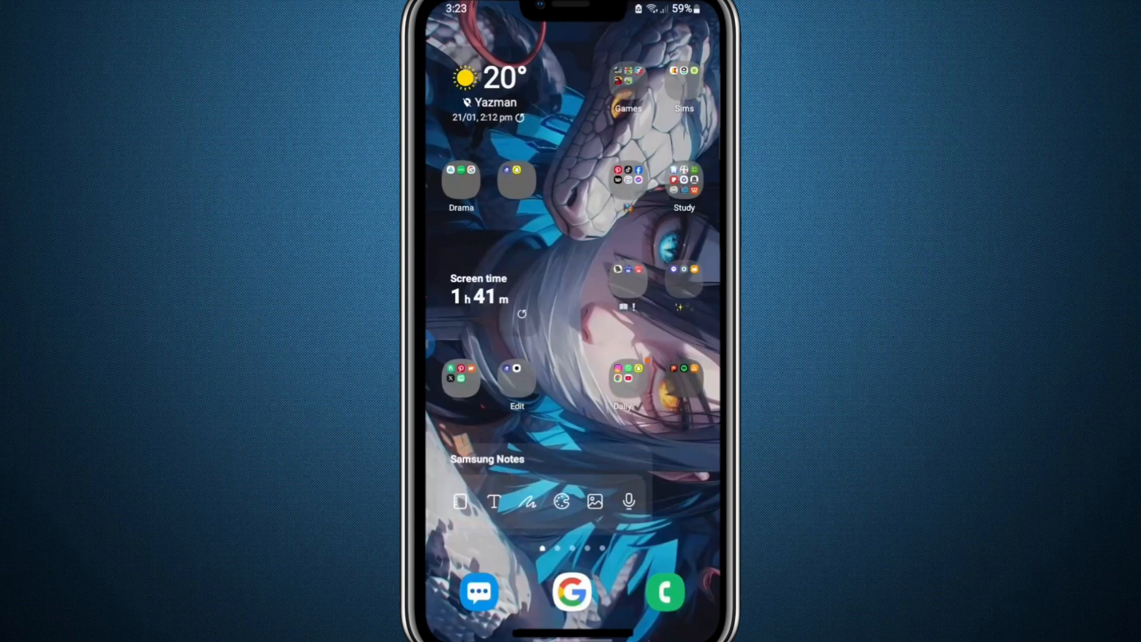
{"action": "key", "text": "POWER"}
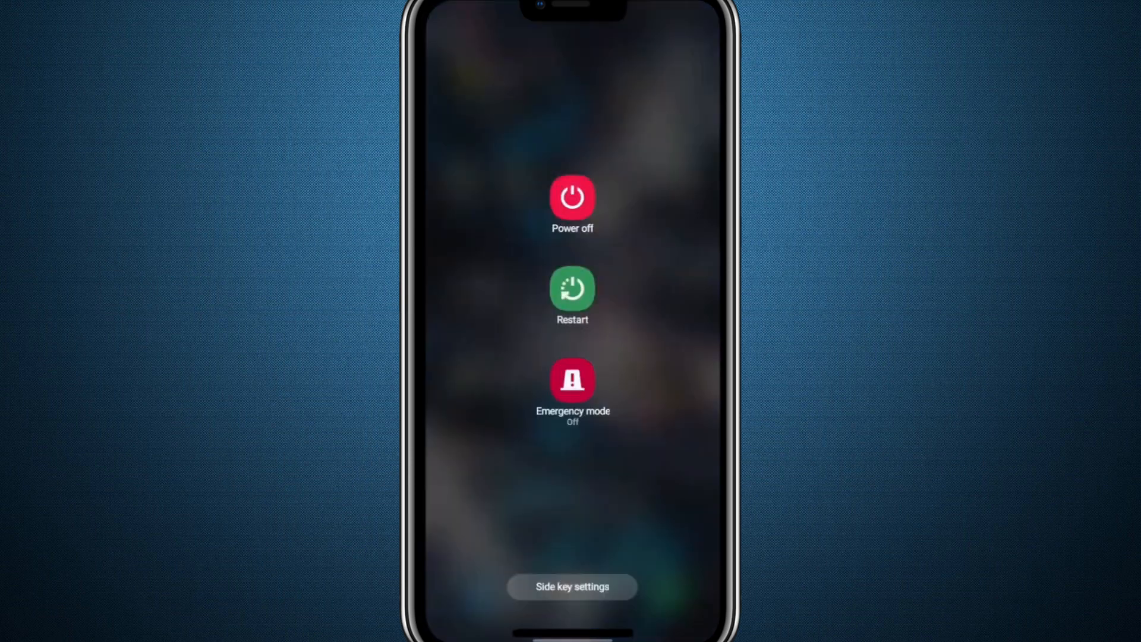